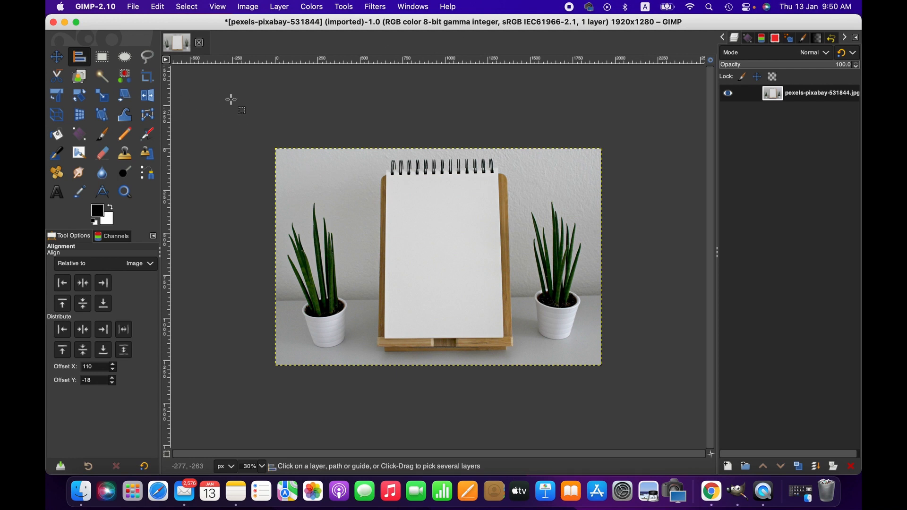
mouse_move(209, 110)
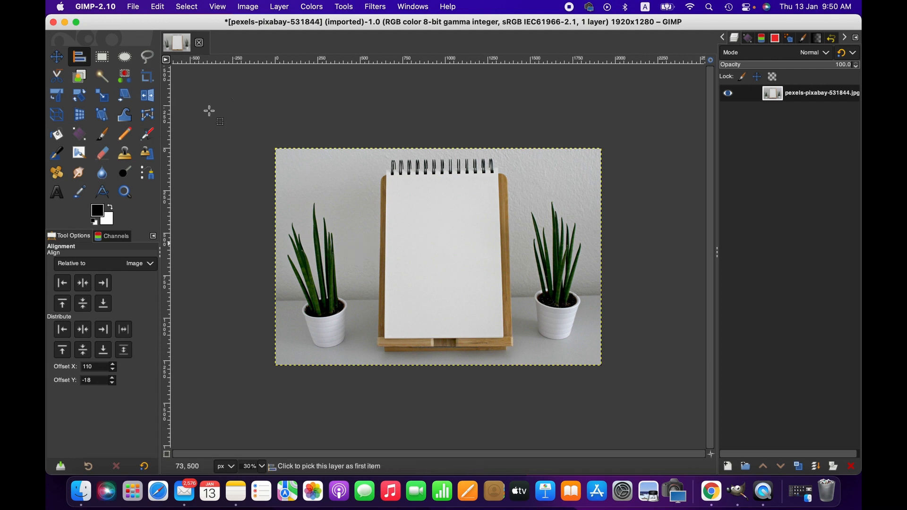
- Create a new 1920×1280 image from the File menu
click(132, 6)
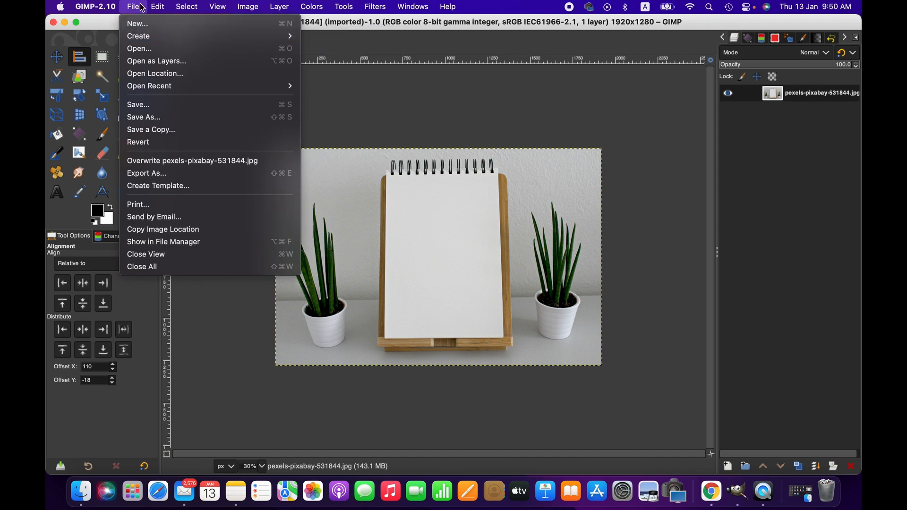
click(137, 23)
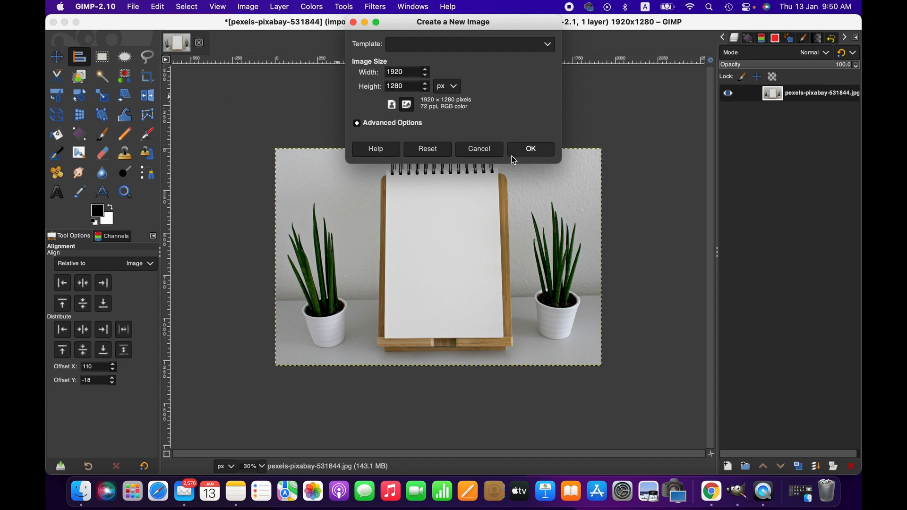
click(529, 149)
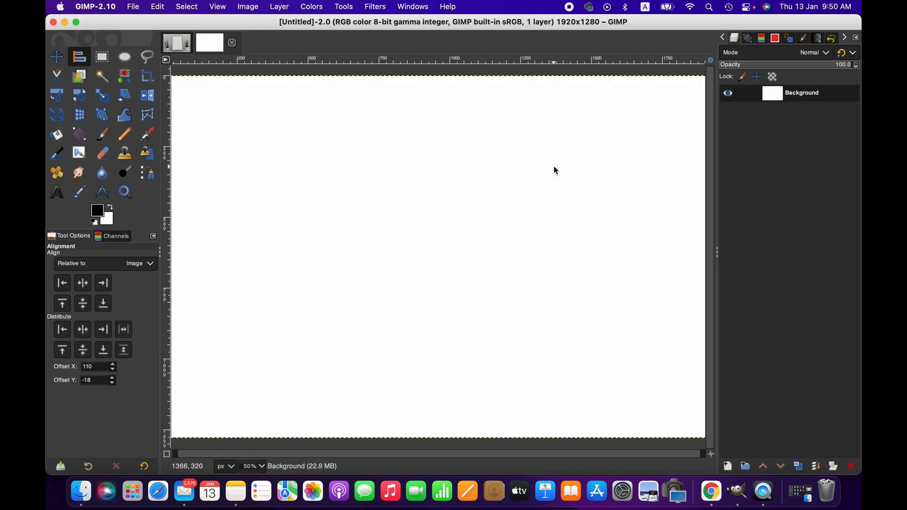
mouse_move(278, 82)
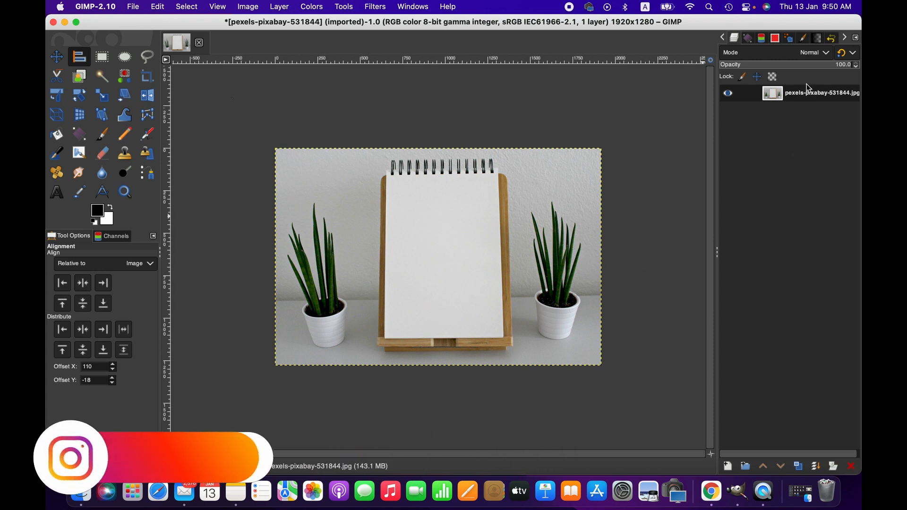
- Add a transparent layer named Layer above the notebook photo layer
right_click(822, 92)
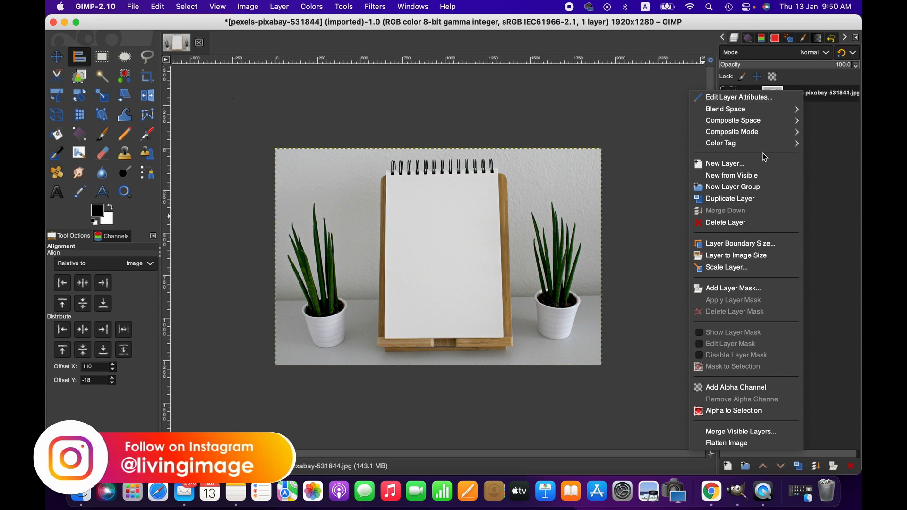
click(724, 163)
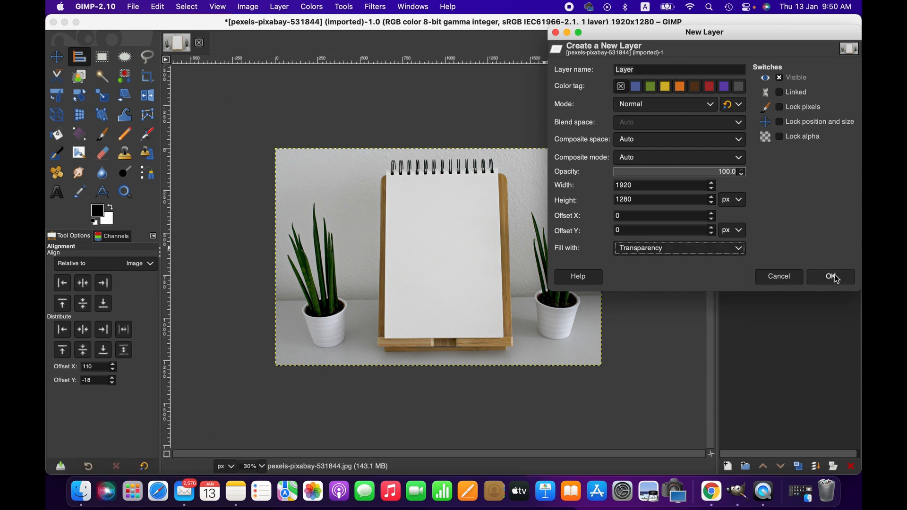
click(830, 276)
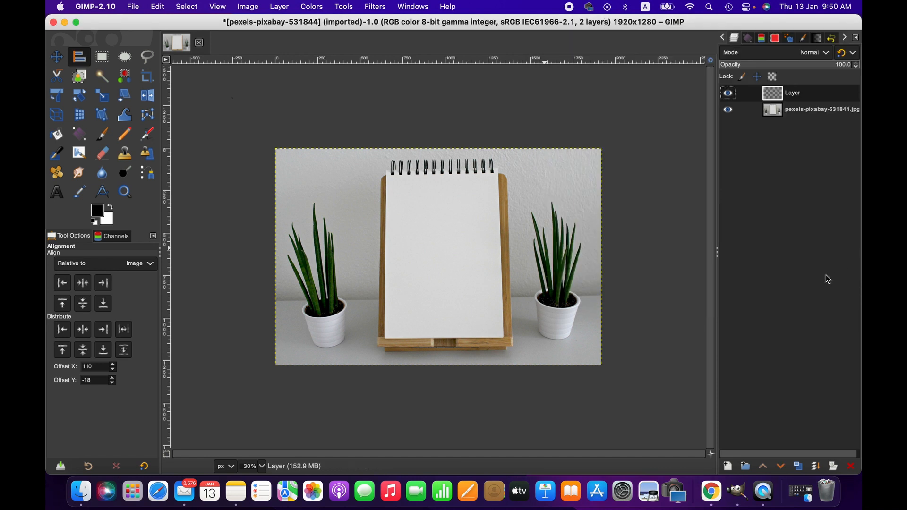
mouse_move(768, 253)
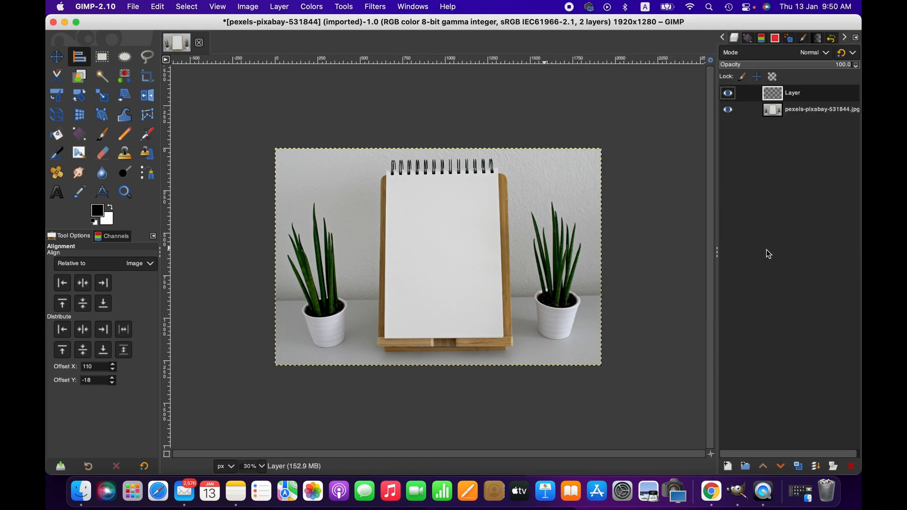
mouse_move(306, 275)
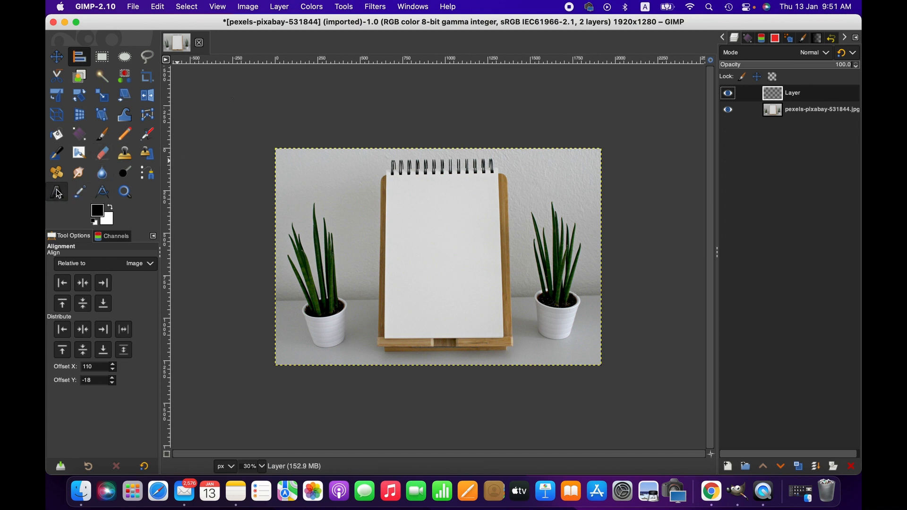
- Type 'HOW TO ADD TEXT IN CIRCLE #G' on the notebook page with the Text tool
click(56, 191)
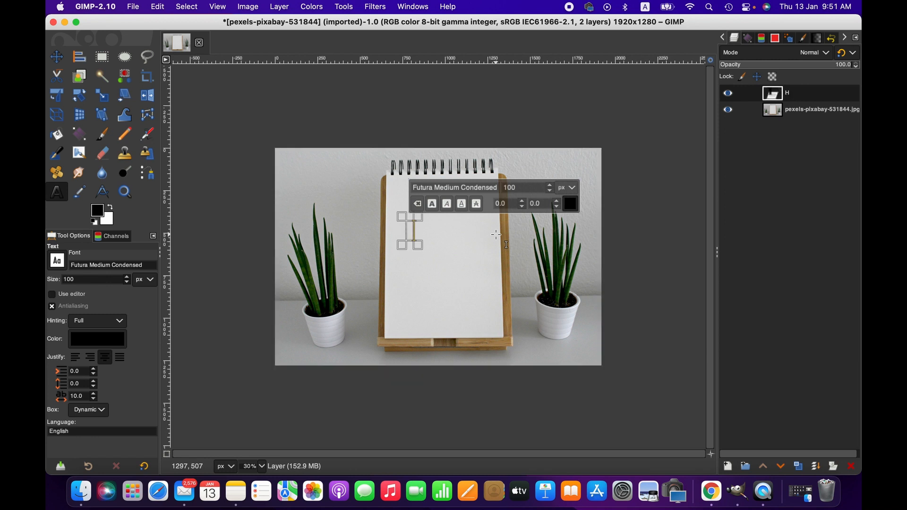
text(HOW)
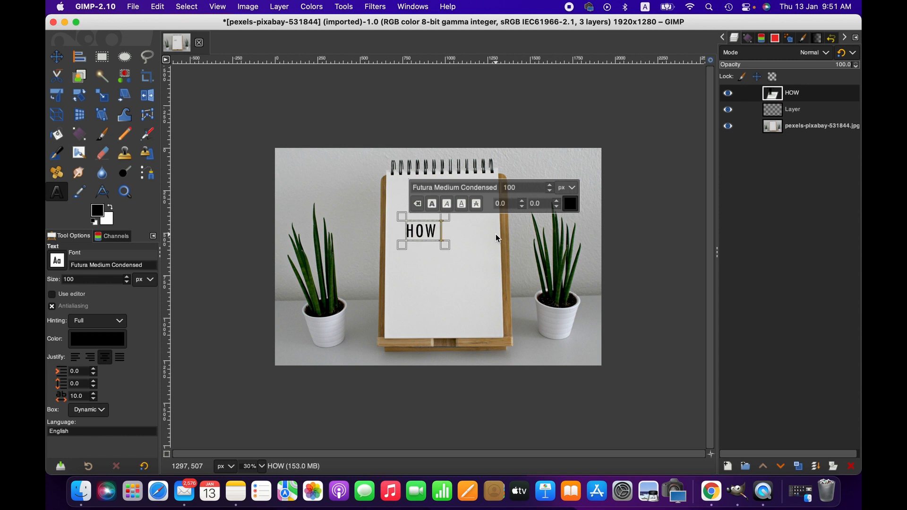
text(TO ADD)
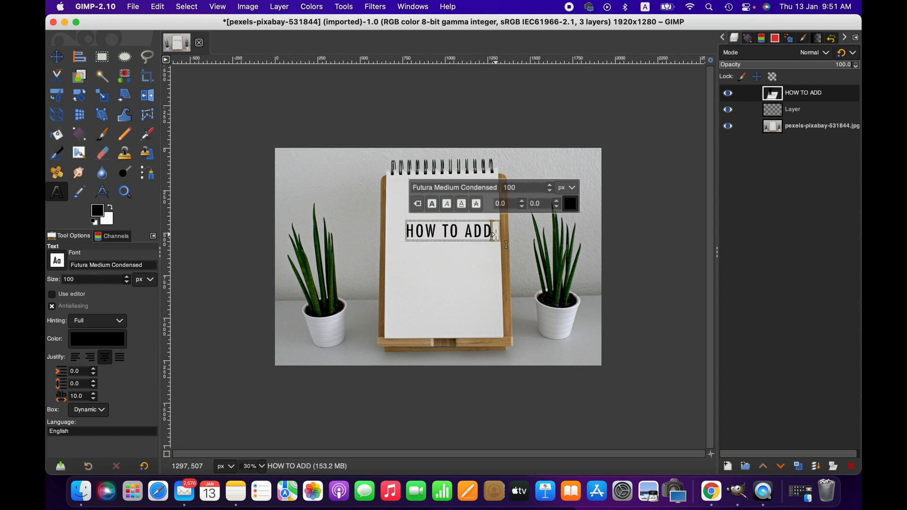
text(TEXT)
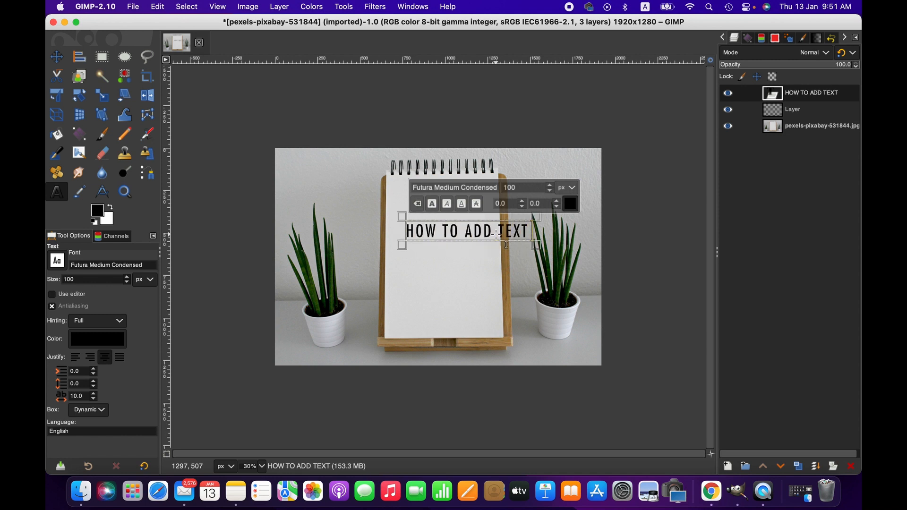
text(IN CIRCLE)
click(528, 187)
text(90)
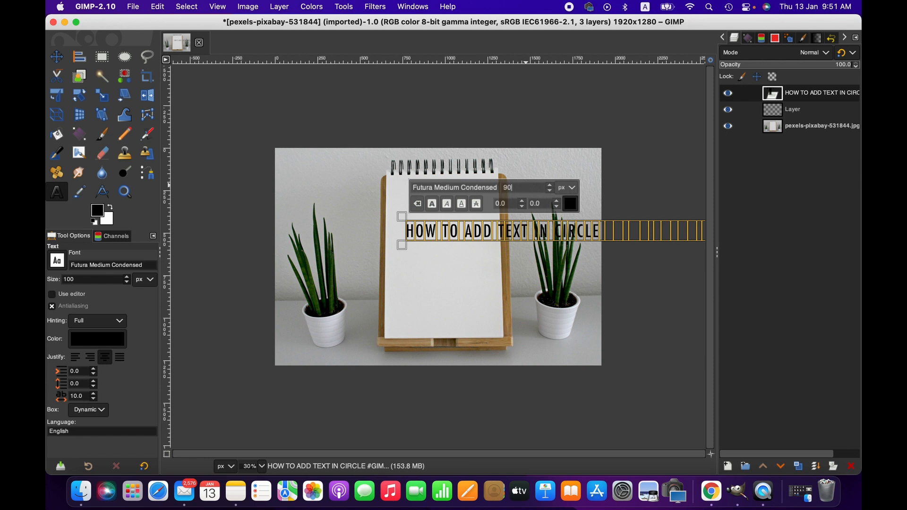
text(#G)
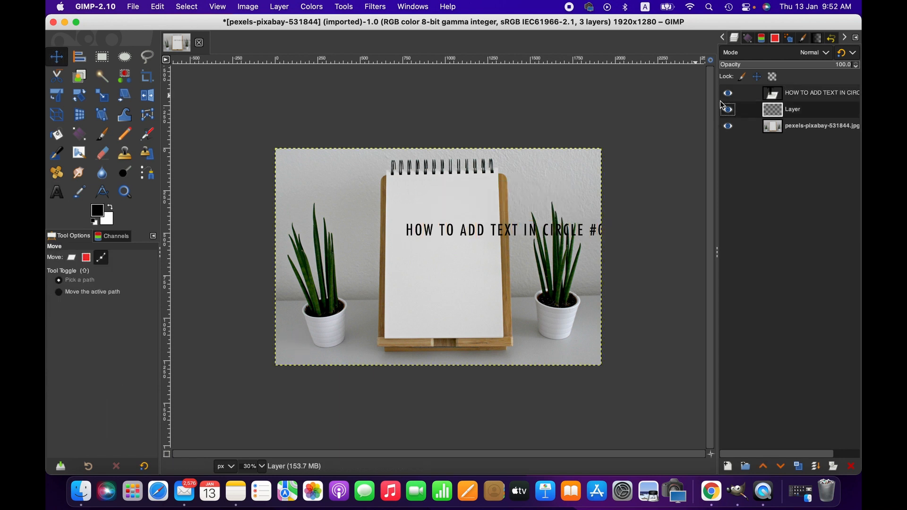
- Hide the text layer and draw a 587×587 circular selection over the notebook page
click(727, 92)
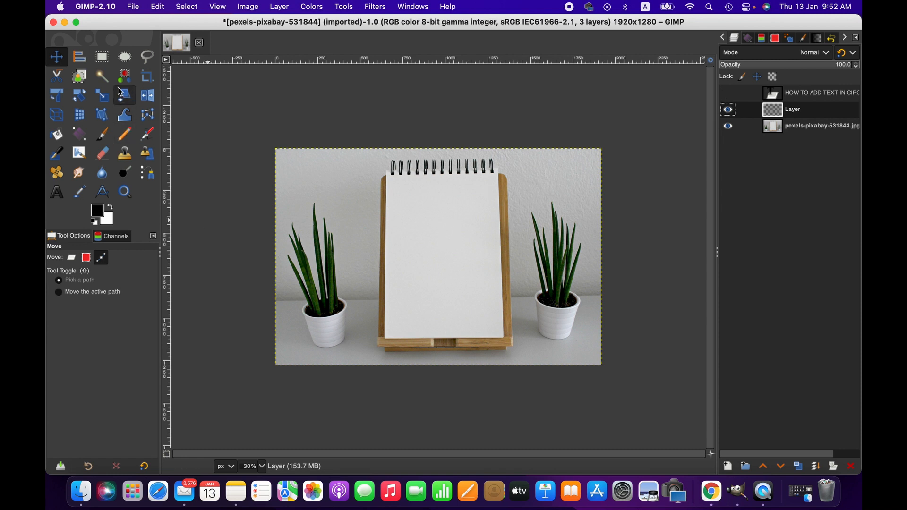
click(124, 56)
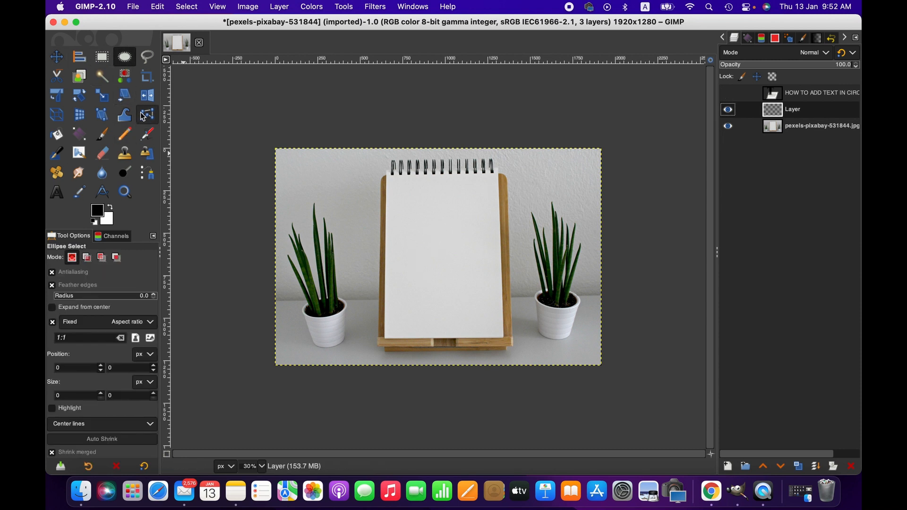
mouse_move(124, 57)
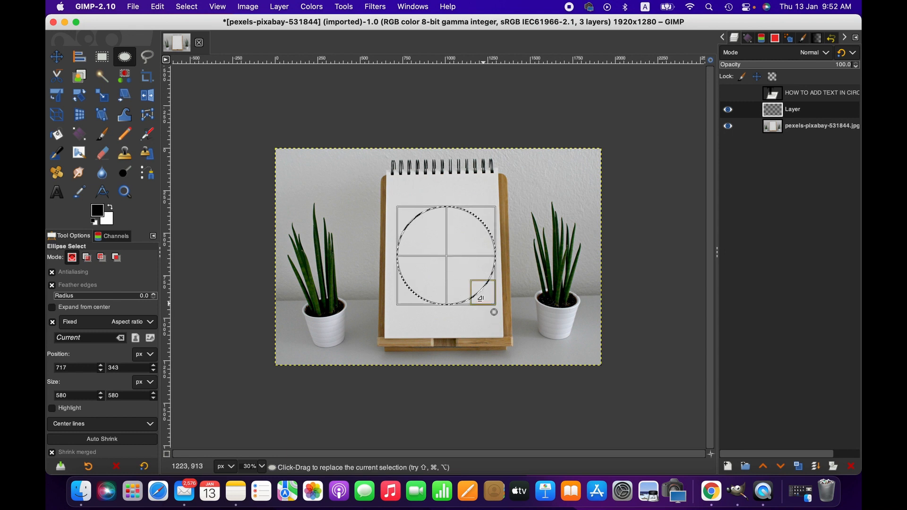
drag(482, 296, 475, 292)
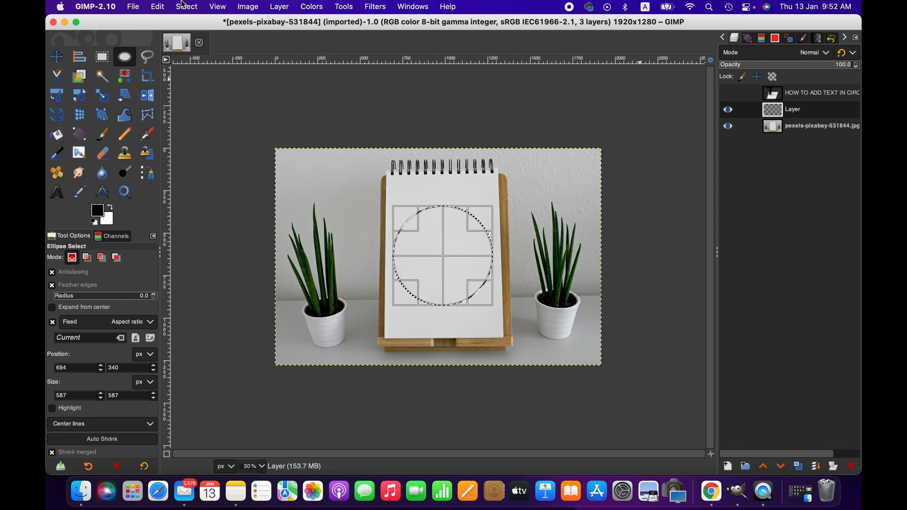
- Save the circle selection as the 'Selection' path and toggle its visibility
click(186, 6)
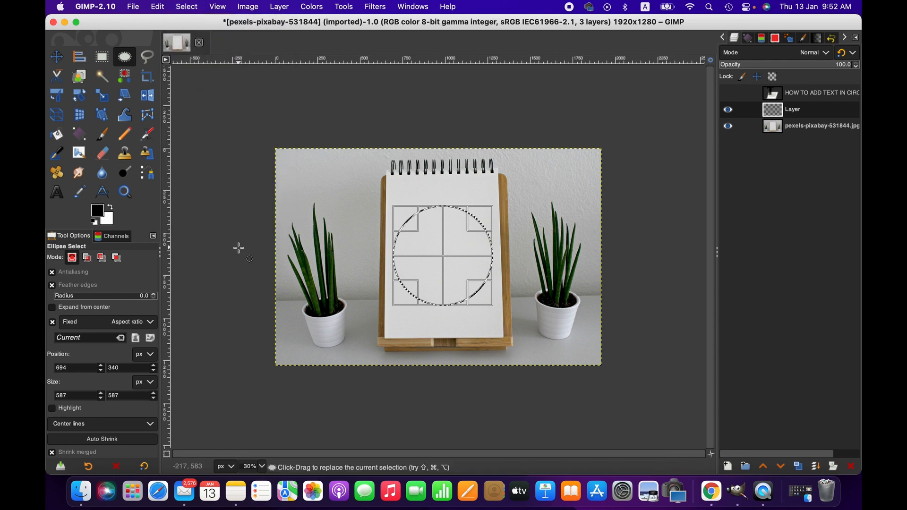
mouse_move(583, 132)
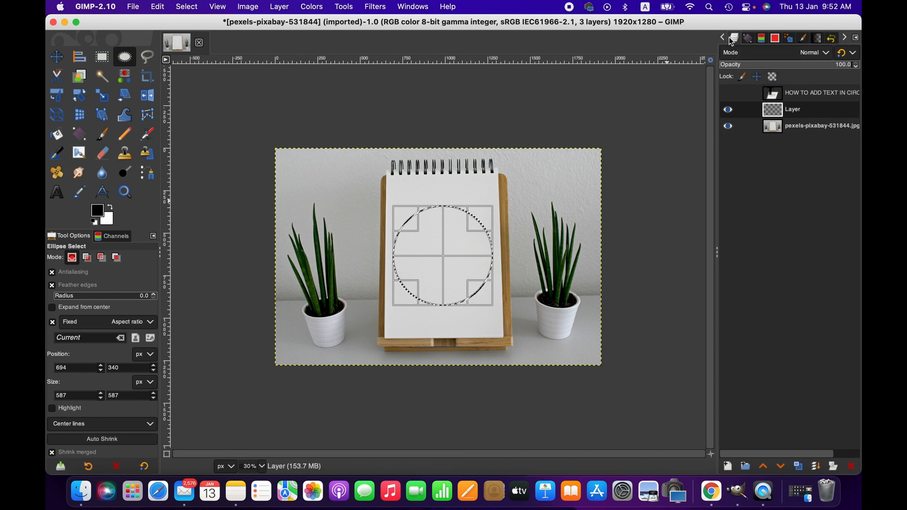
click(734, 38)
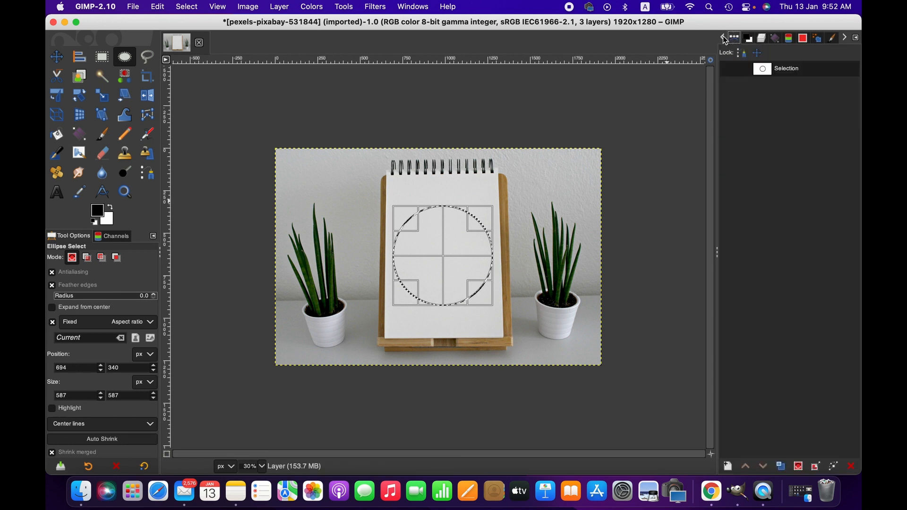
click(729, 68)
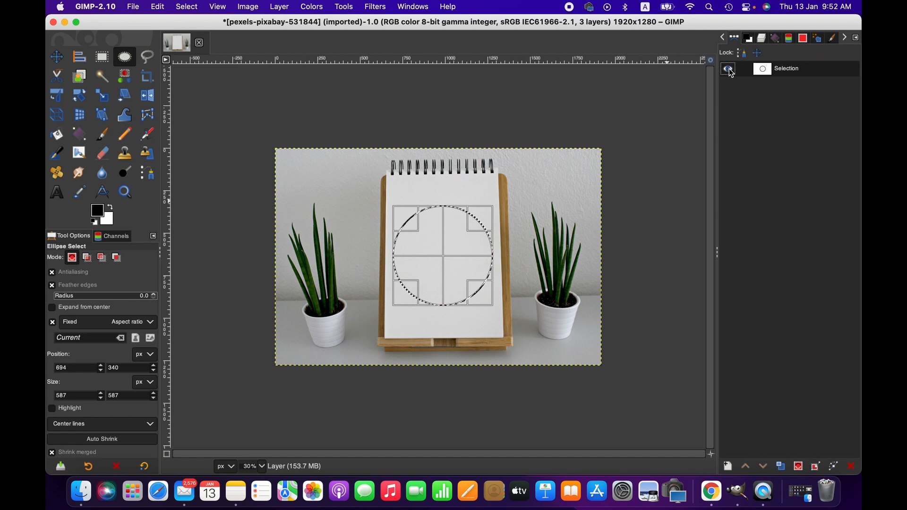
click(727, 68)
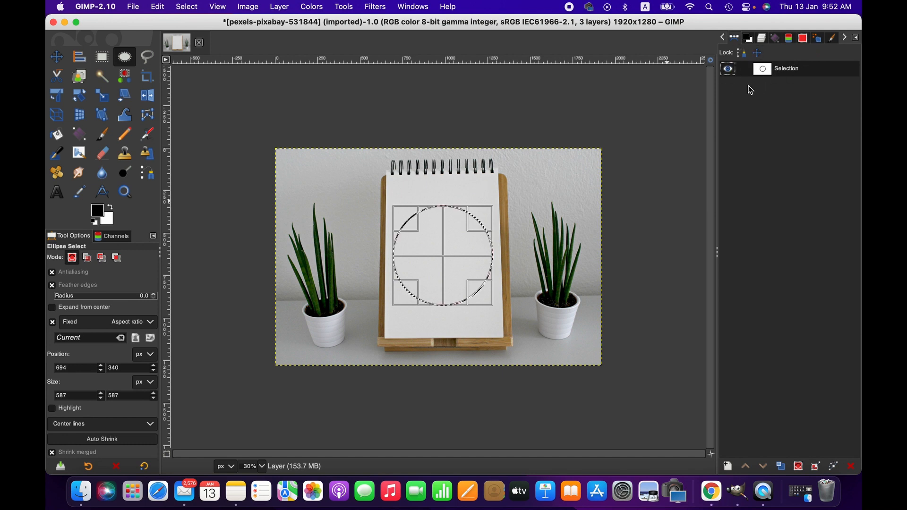
mouse_move(721, 86)
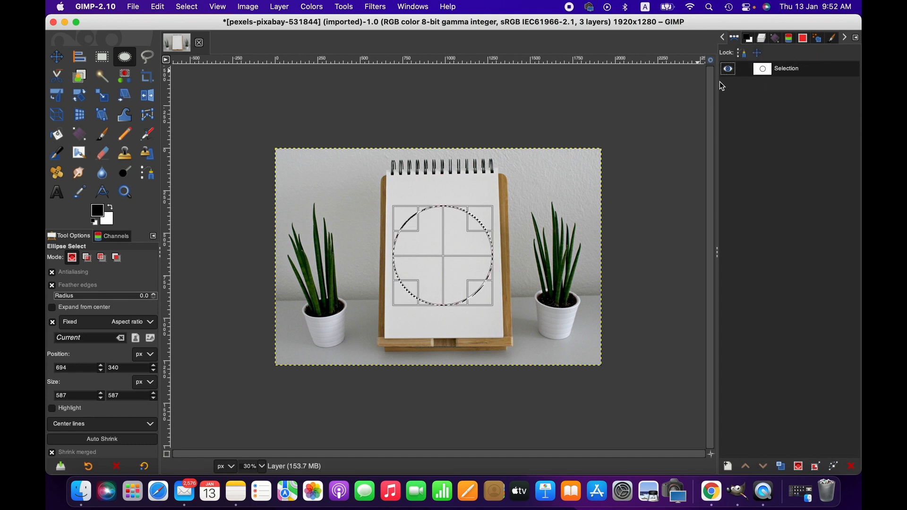
click(763, 37)
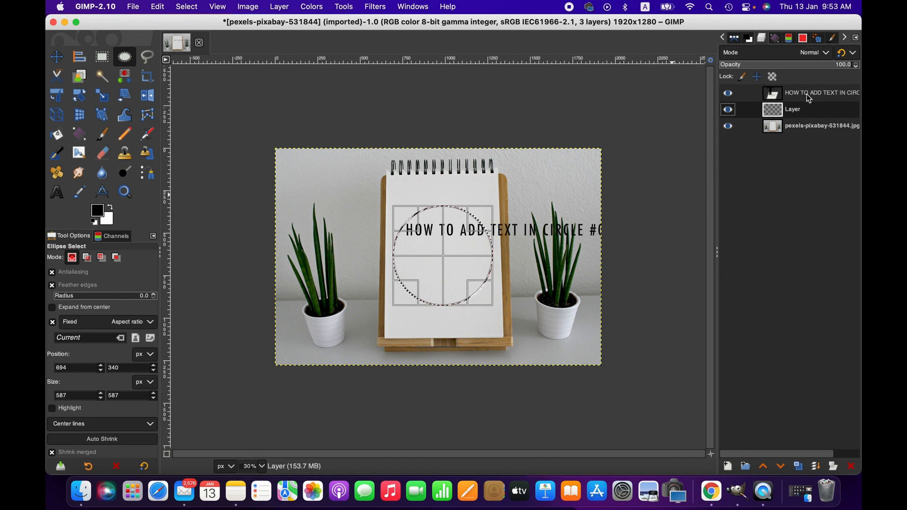
- Wrap the title text layer around the circle path with Text along Path
click(822, 92)
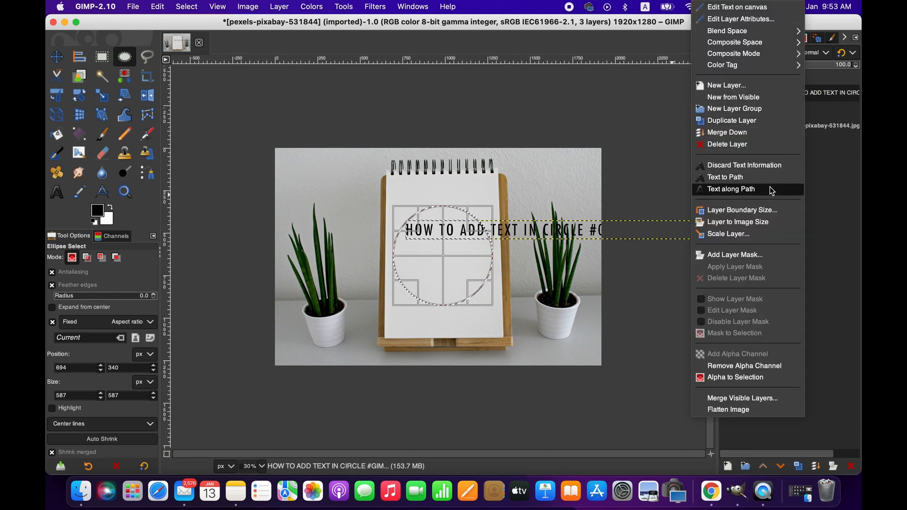
click(731, 189)
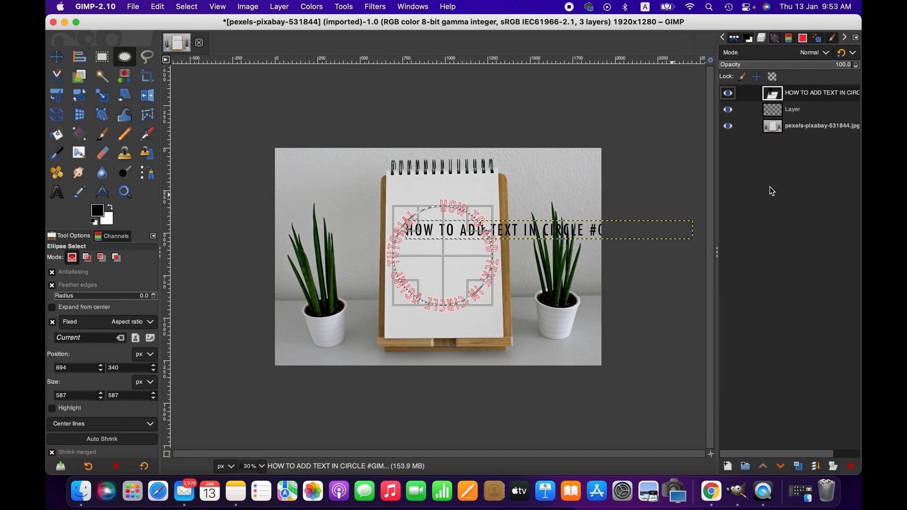
mouse_move(539, 343)
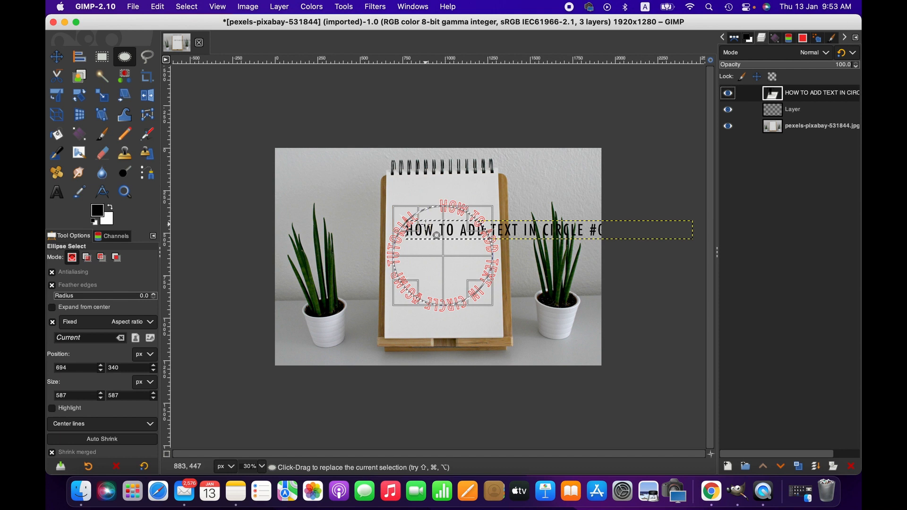
mouse_move(468, 256)
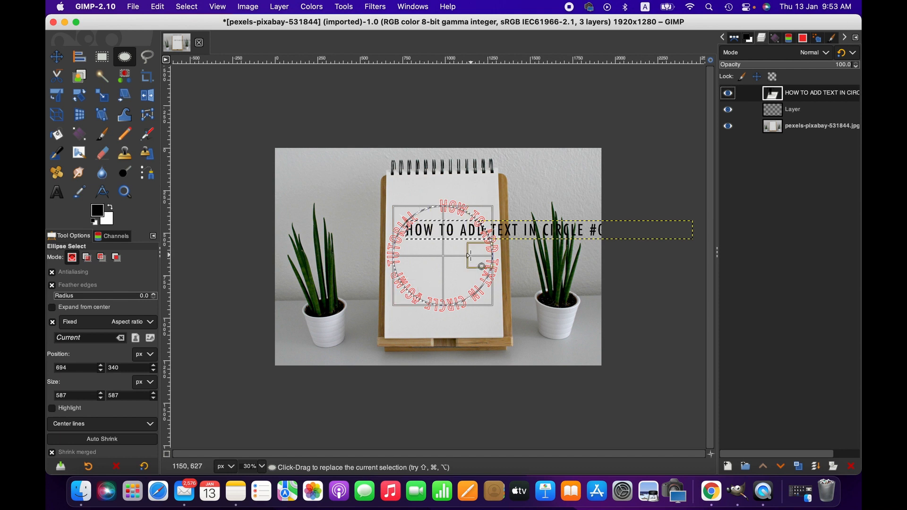
mouse_move(315, 324)
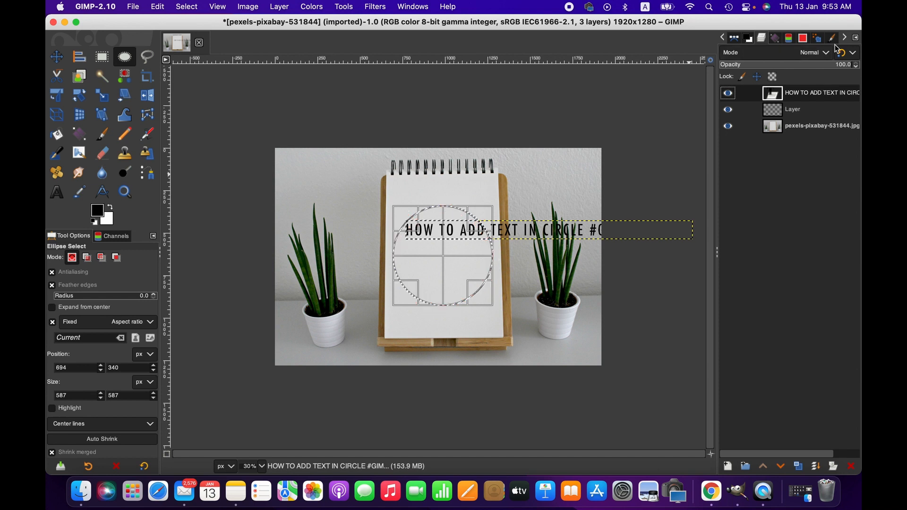
mouse_move(289, 212)
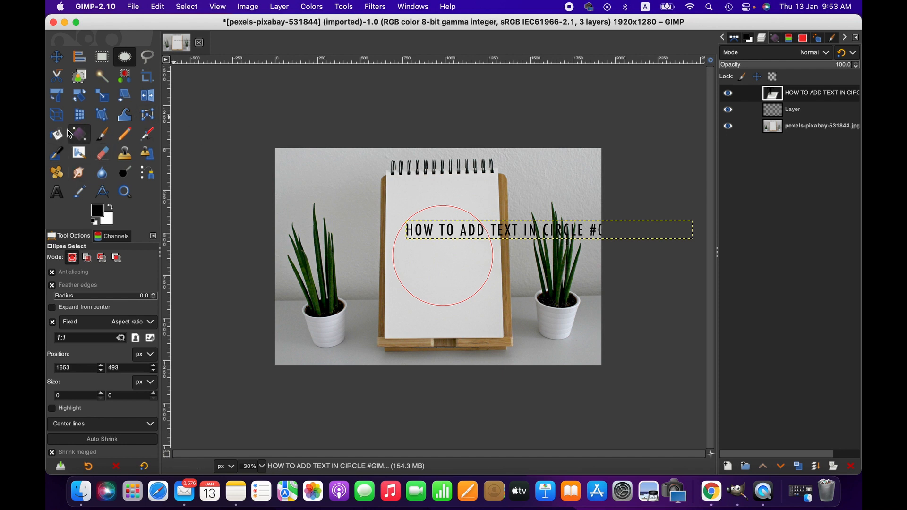
mouse_move(57, 191)
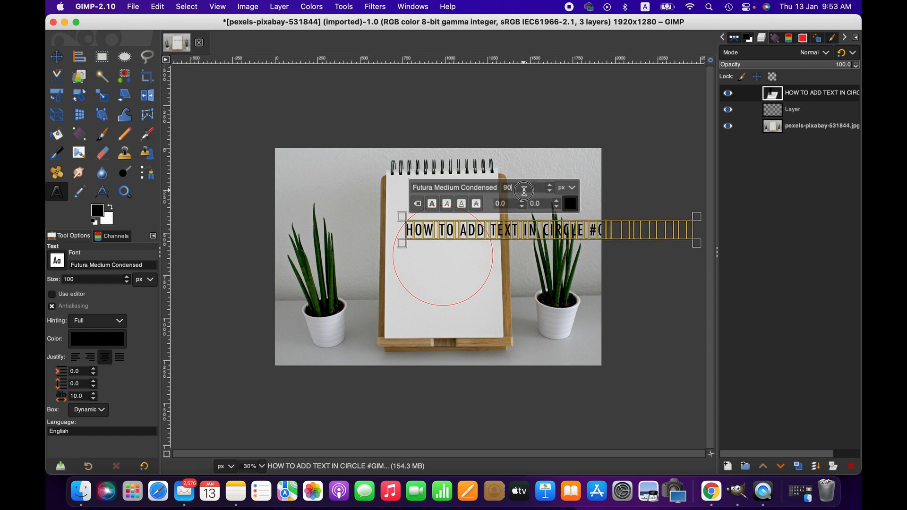
- Resize the title text to 95 px and wrap it around the circle path
triple_click(508, 187)
text(95)
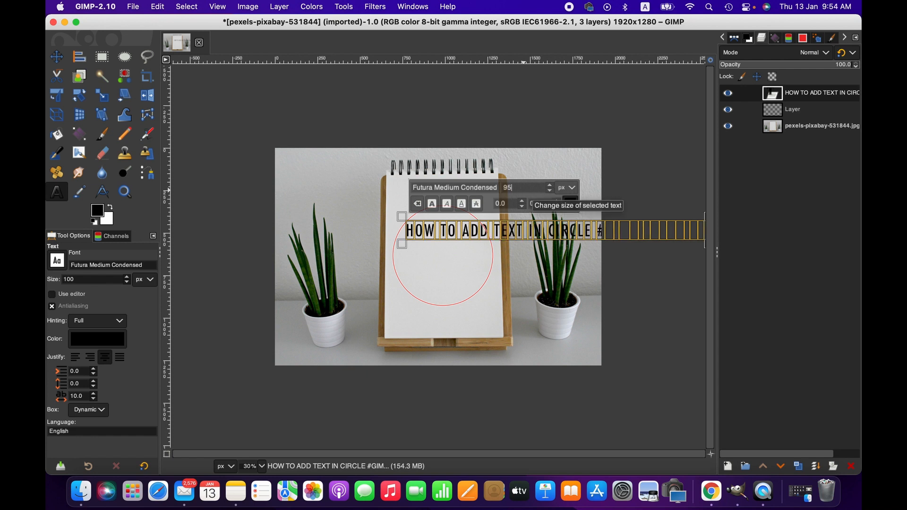
mouse_move(816, 99)
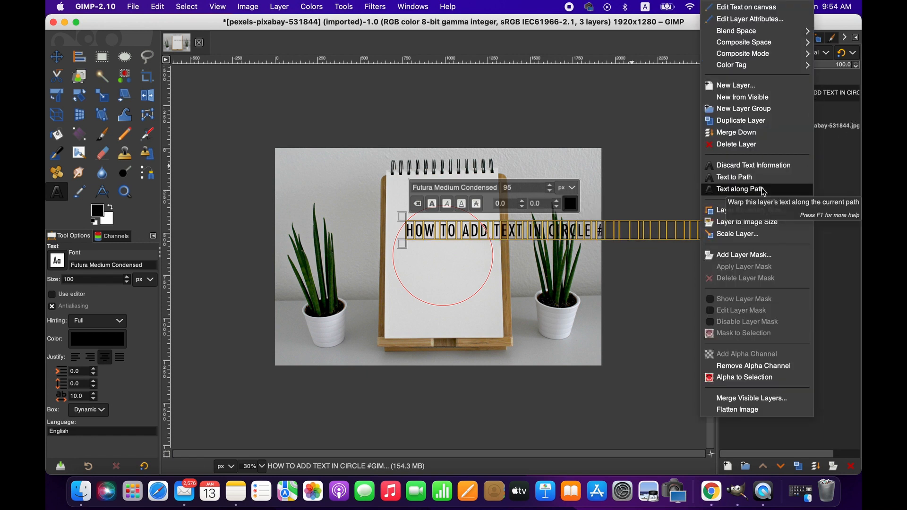
click(740, 189)
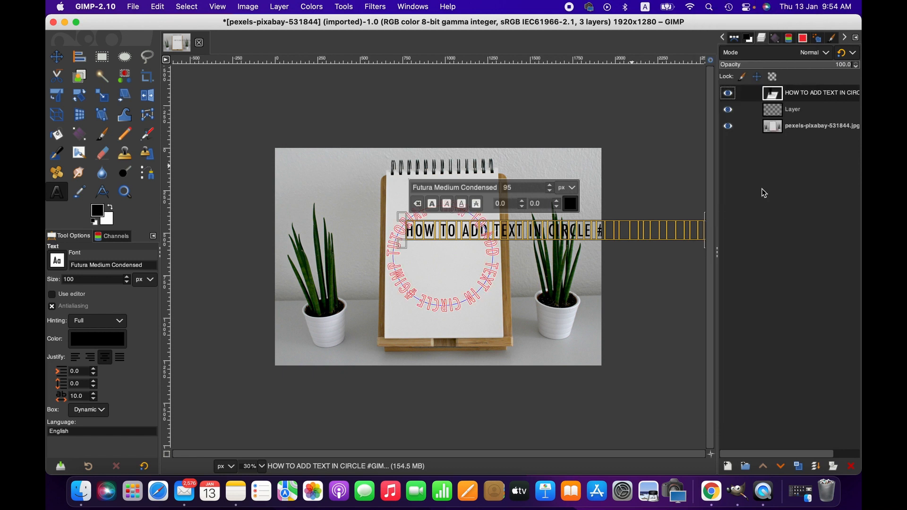
mouse_move(549, 351)
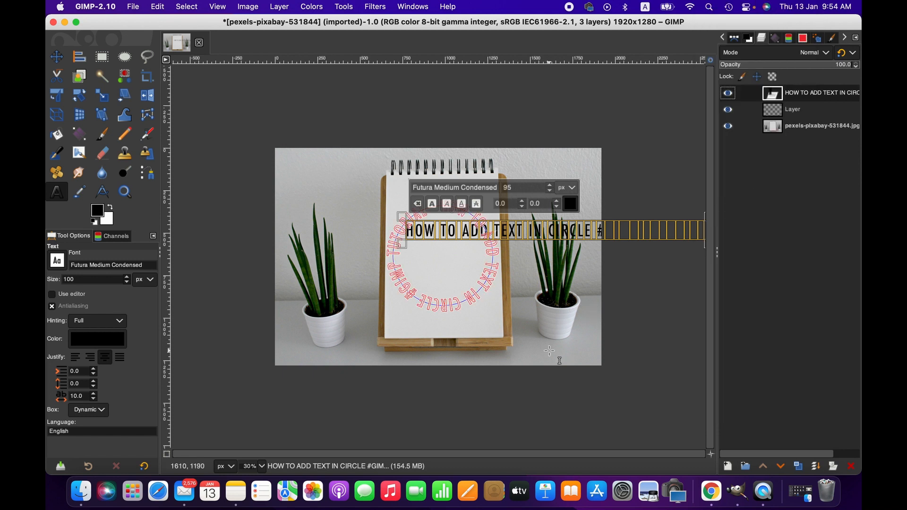
mouse_move(541, 318)
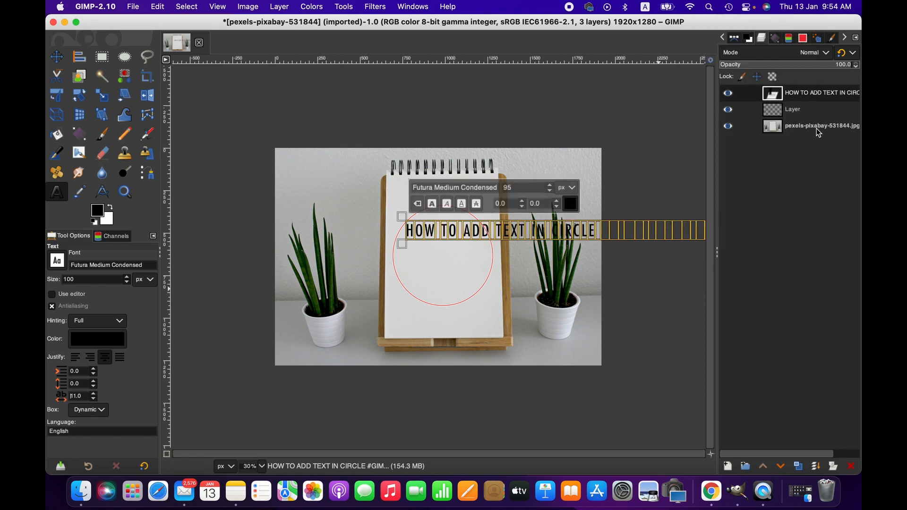
- Rewrap the respaced title text (letter spacing 11) around the full circle path
click(822, 125)
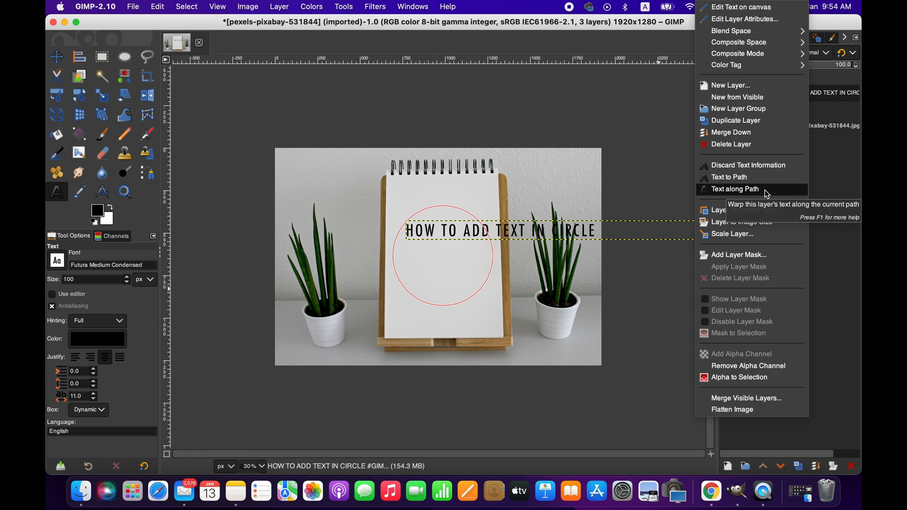
click(735, 189)
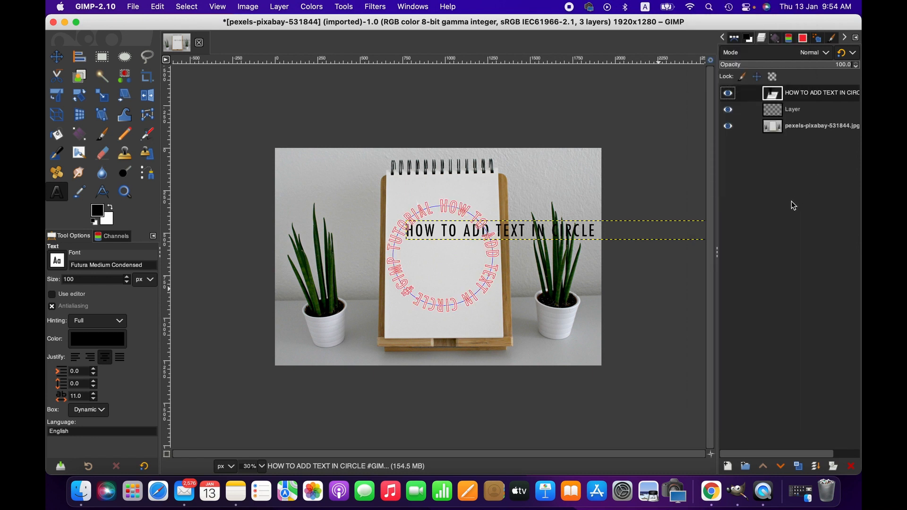
click(791, 109)
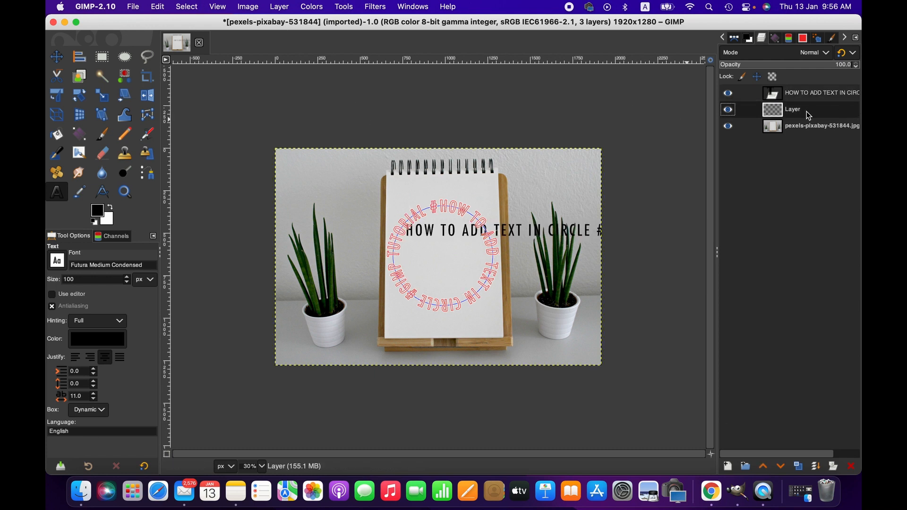
mouse_move(181, 6)
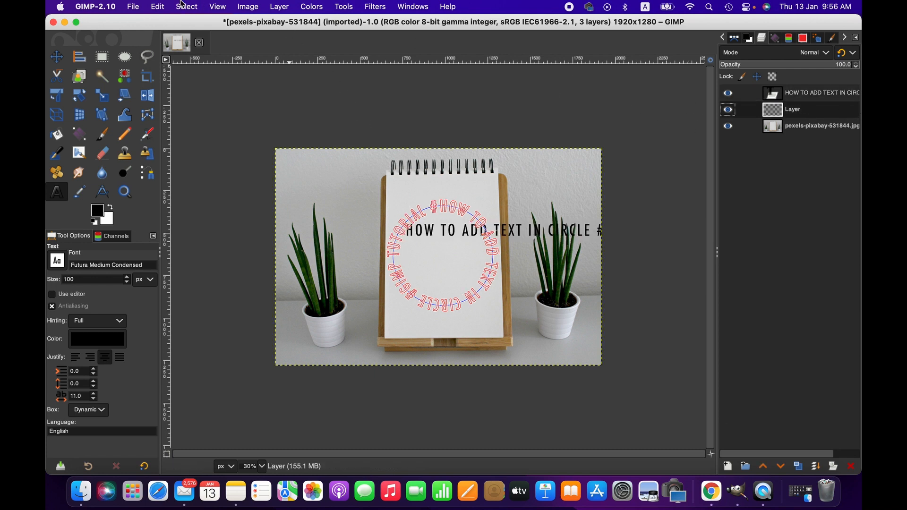
- Hide the horizontal title layer and fill the curved text selection with black
click(186, 6)
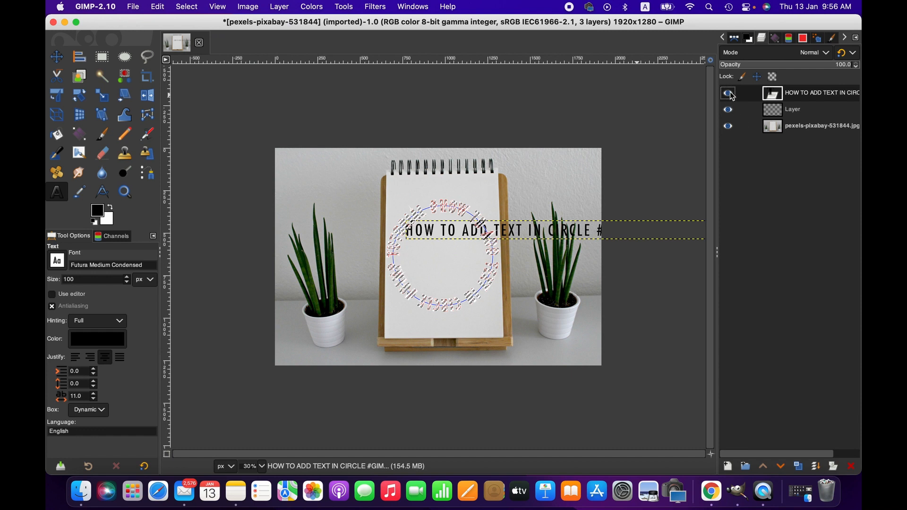
click(728, 93)
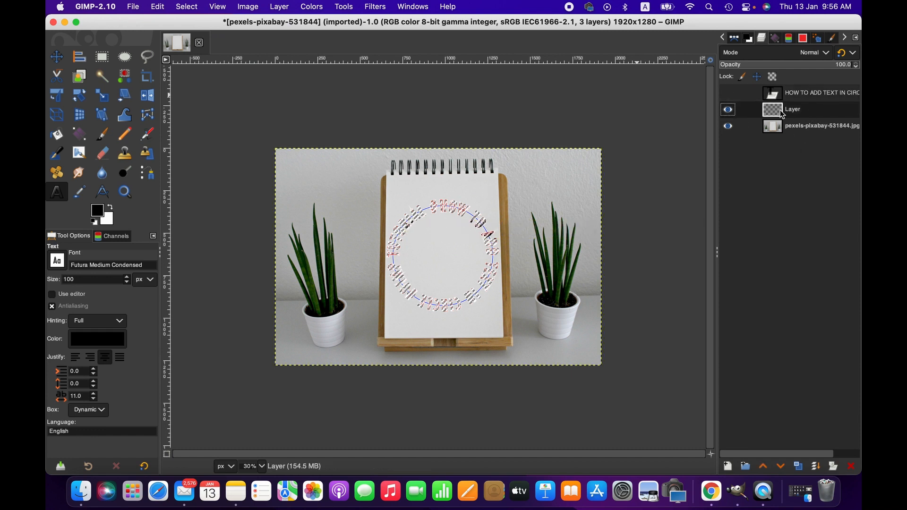
click(157, 6)
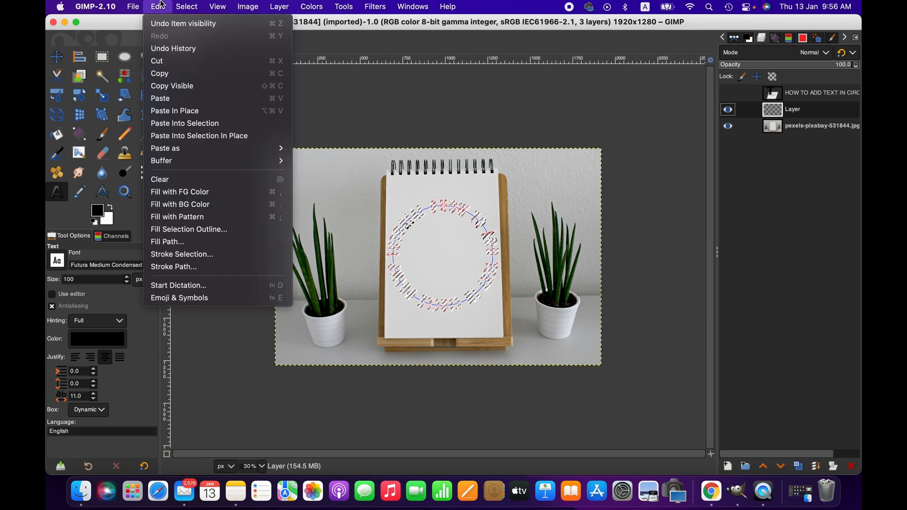
mouse_move(185, 192)
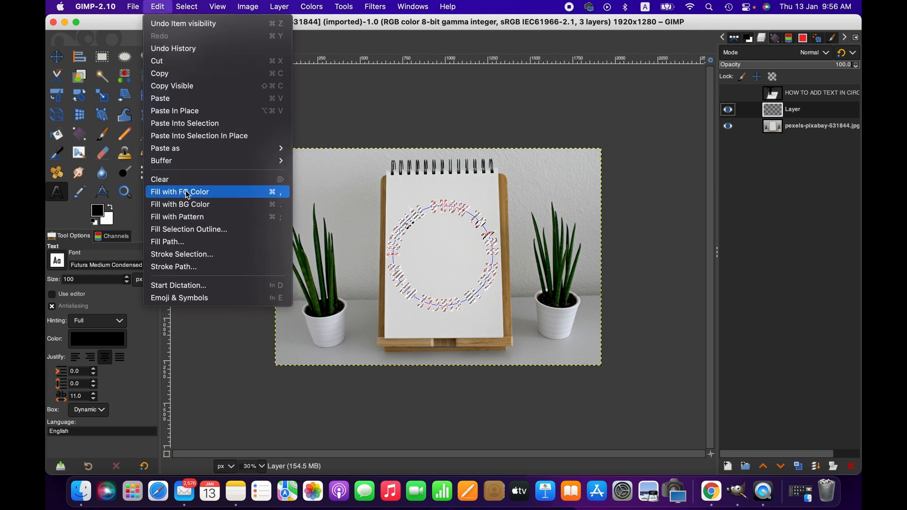
mouse_move(114, 216)
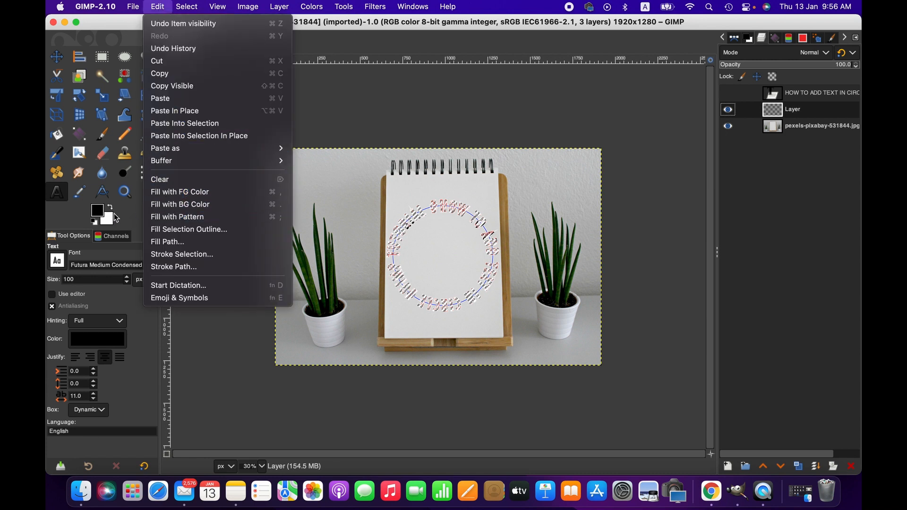
mouse_move(188, 196)
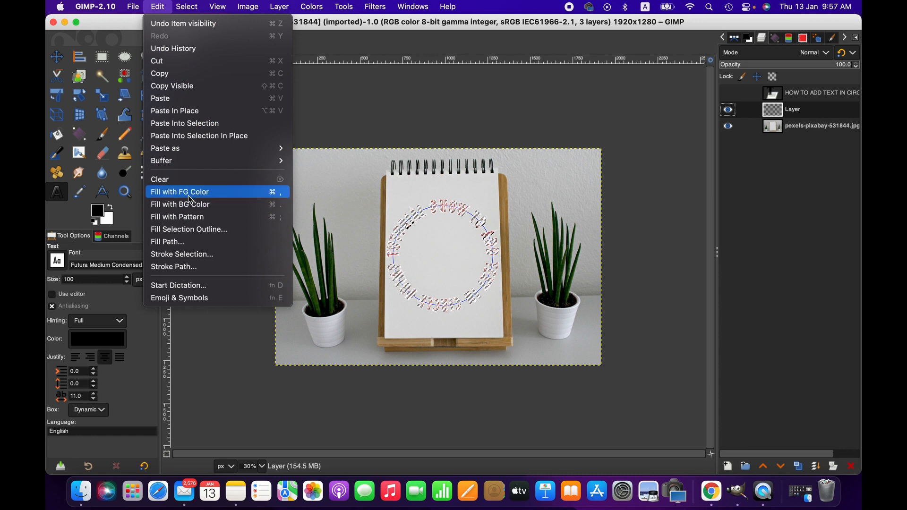
click(179, 191)
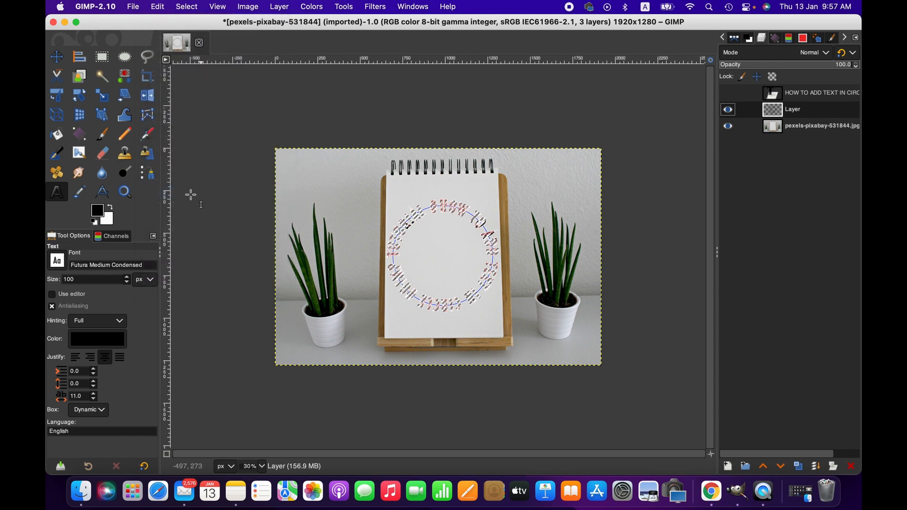
mouse_move(731, 72)
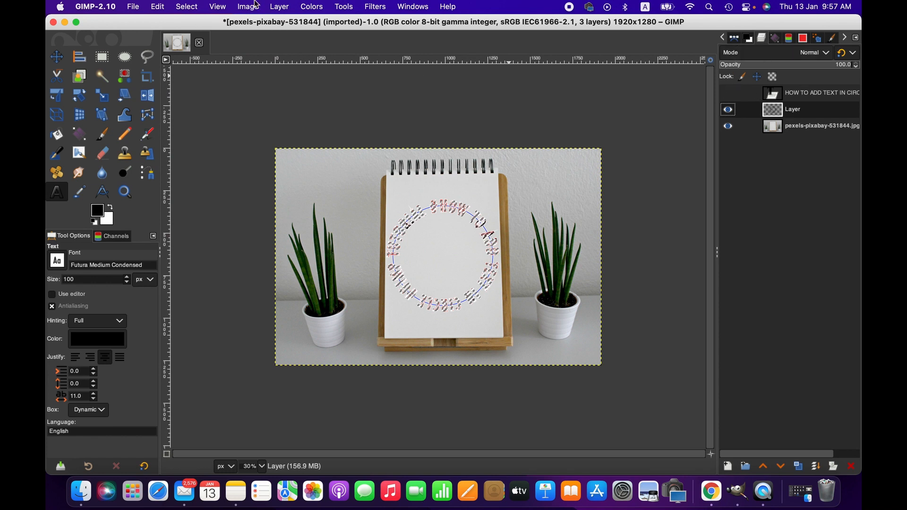
- Select None and hide the circular path outline in the Paths list
click(186, 6)
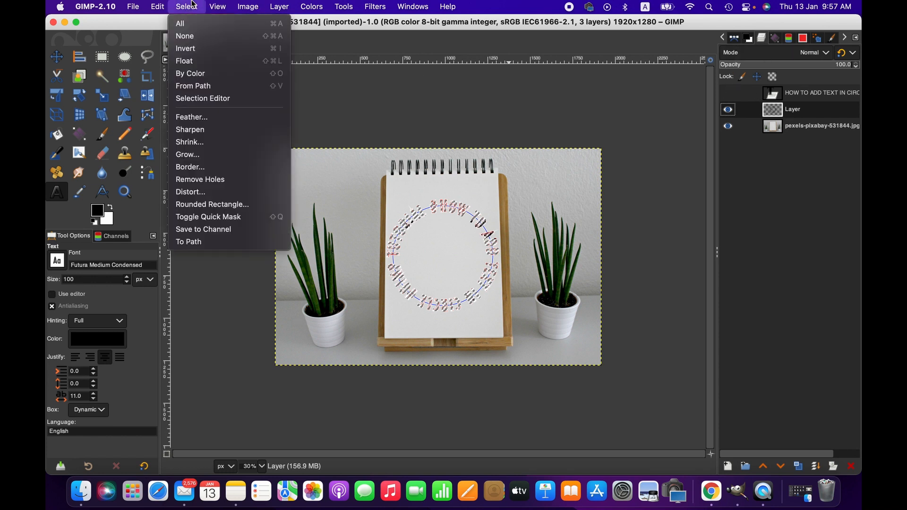
mouse_move(185, 36)
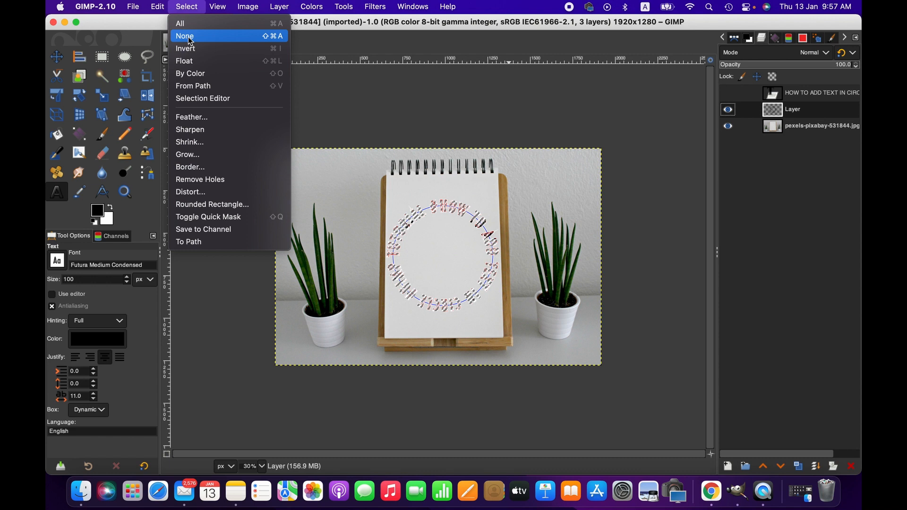
click(185, 36)
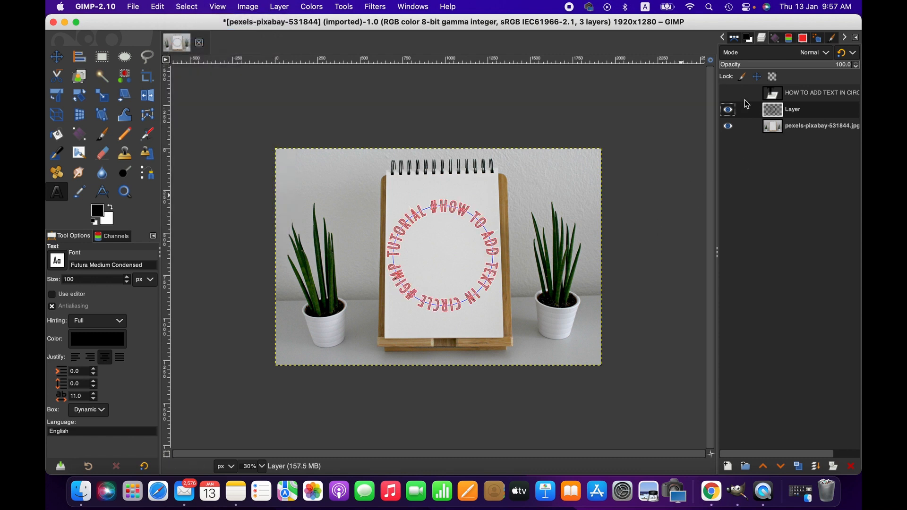
mouse_move(732, 38)
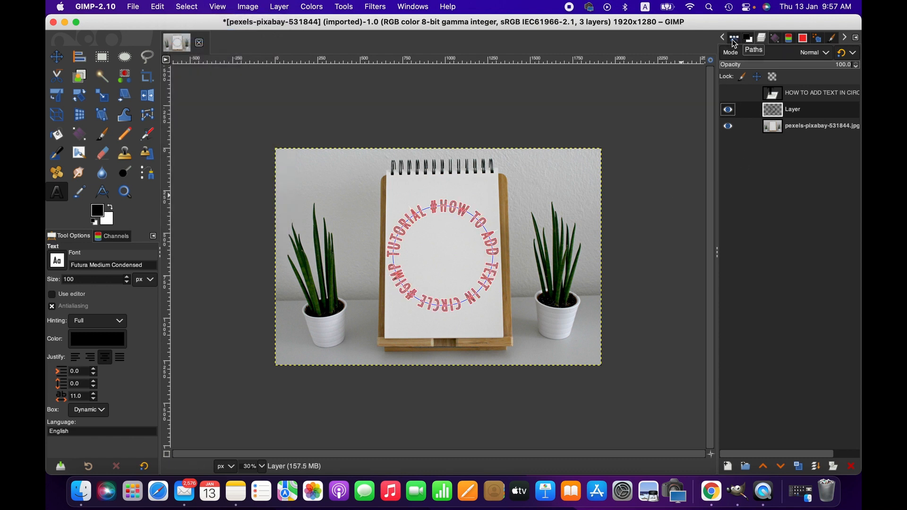
click(734, 38)
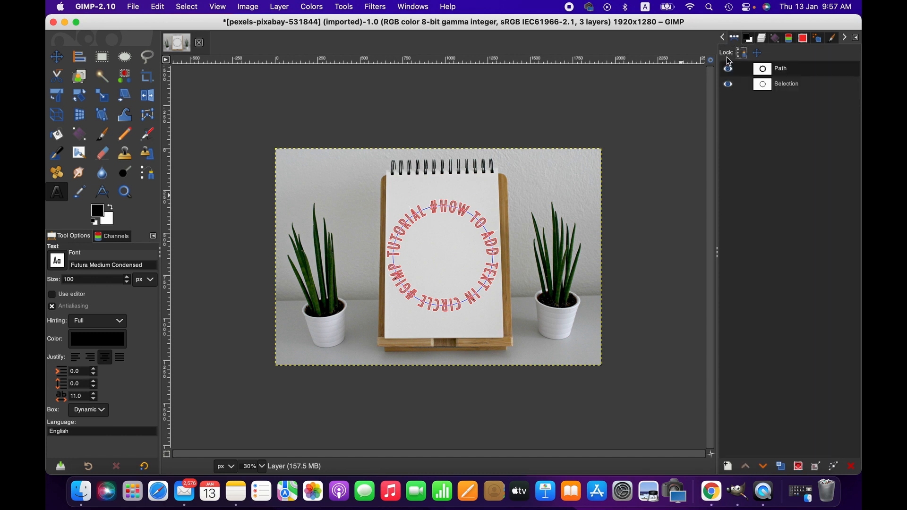
click(728, 68)
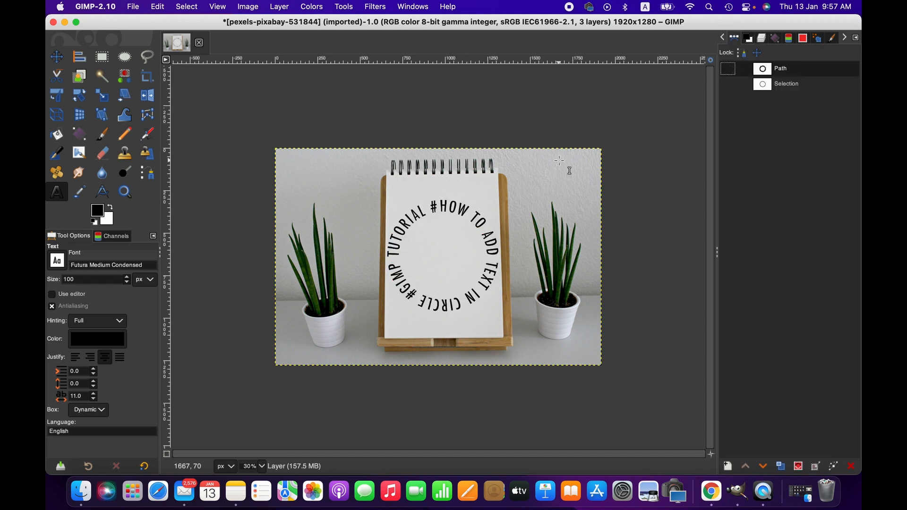
mouse_move(760, 38)
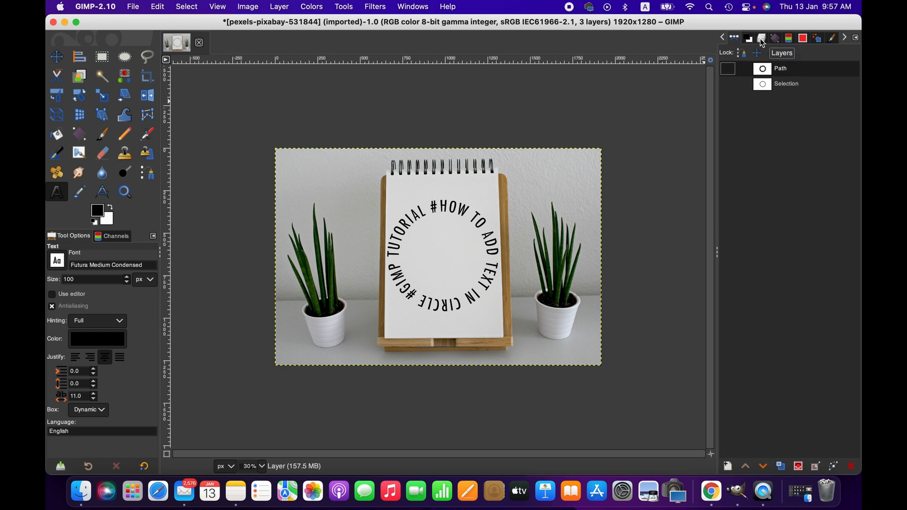
click(761, 37)
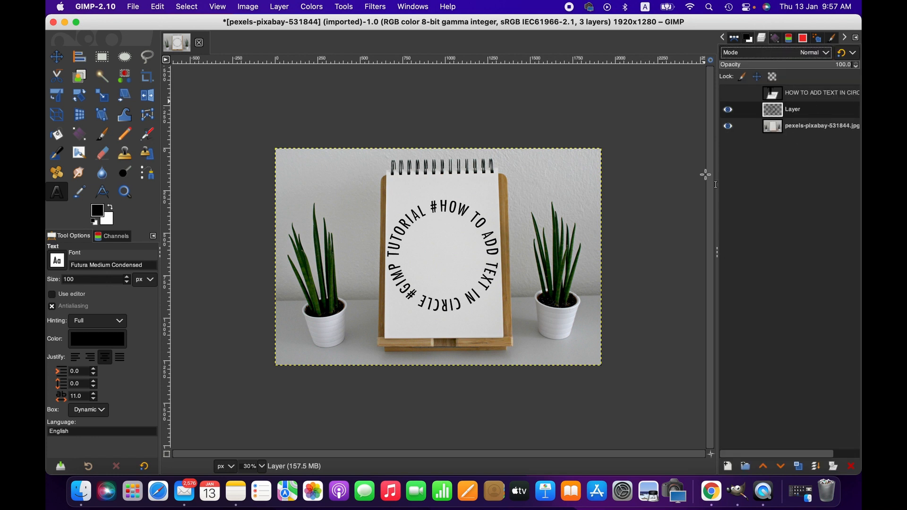
mouse_move(386, 327)
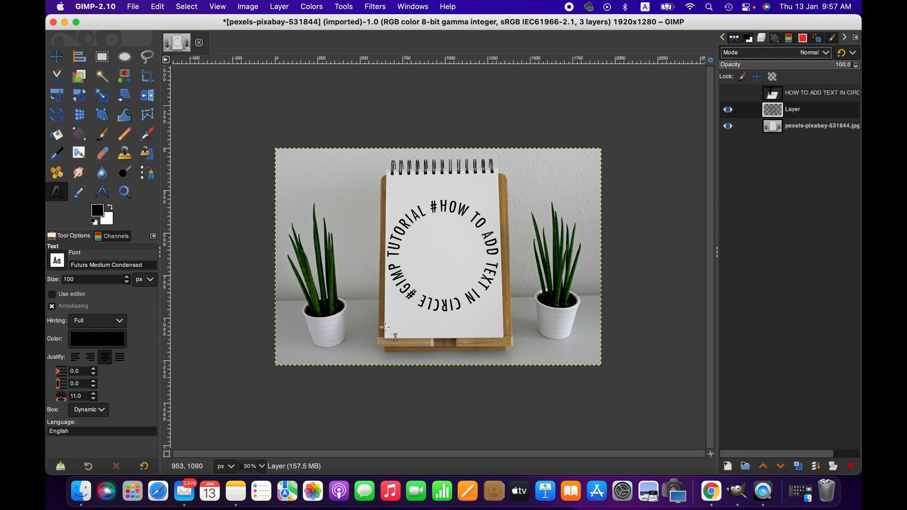
mouse_move(201, 230)
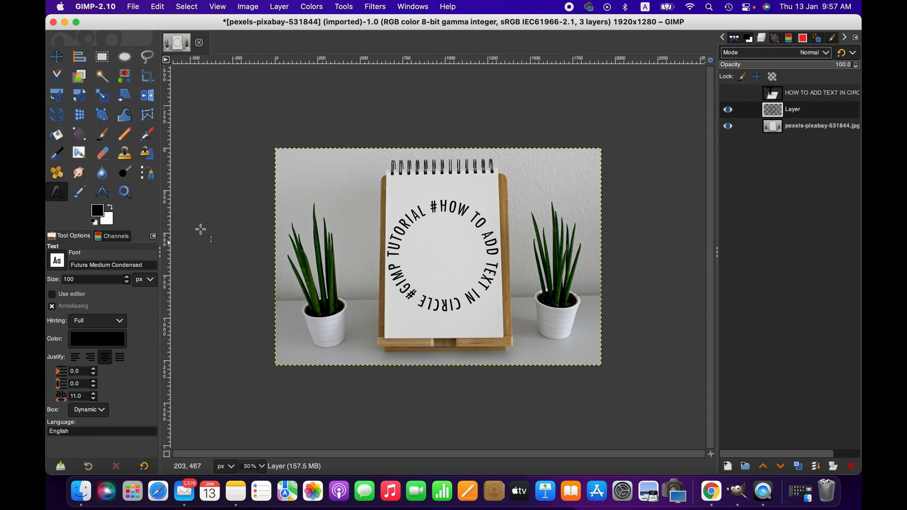
mouse_move(79, 115)
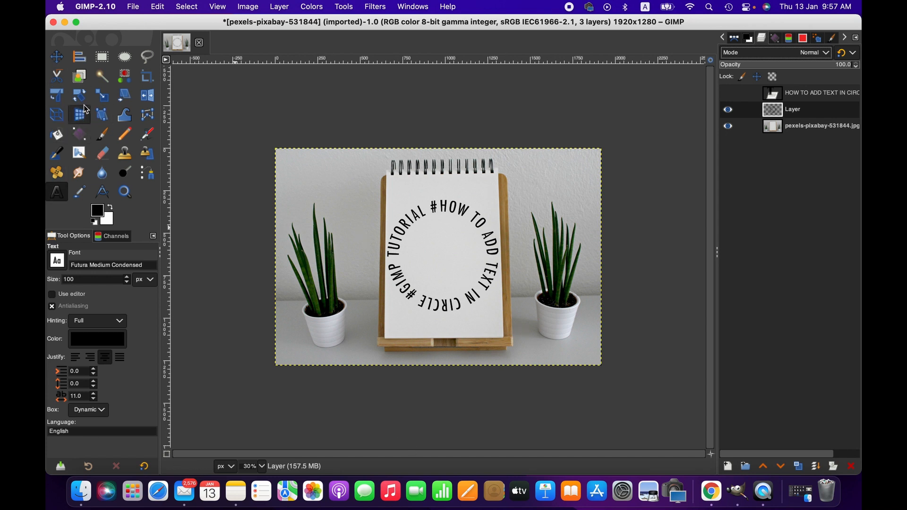
mouse_move(79, 95)
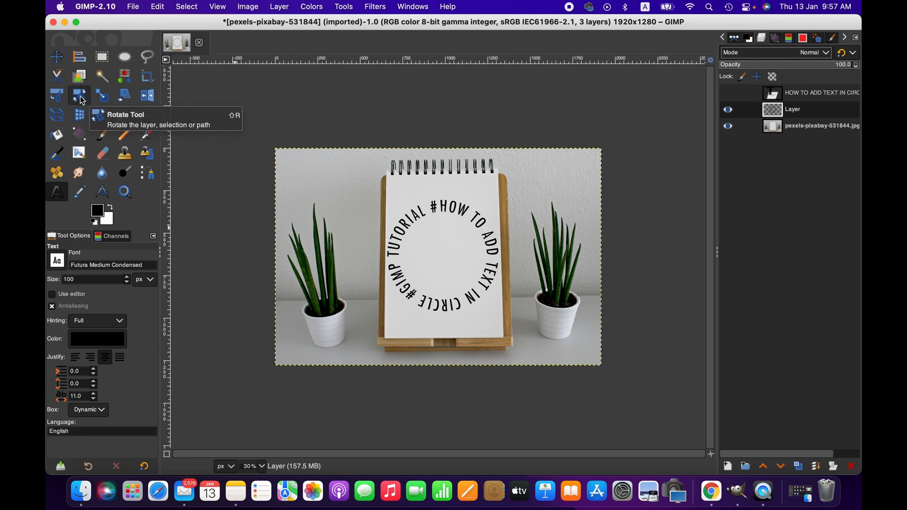
- Rotate the curved text so '#HOW TO ADD TEXT IN' arcs across the top
click(79, 95)
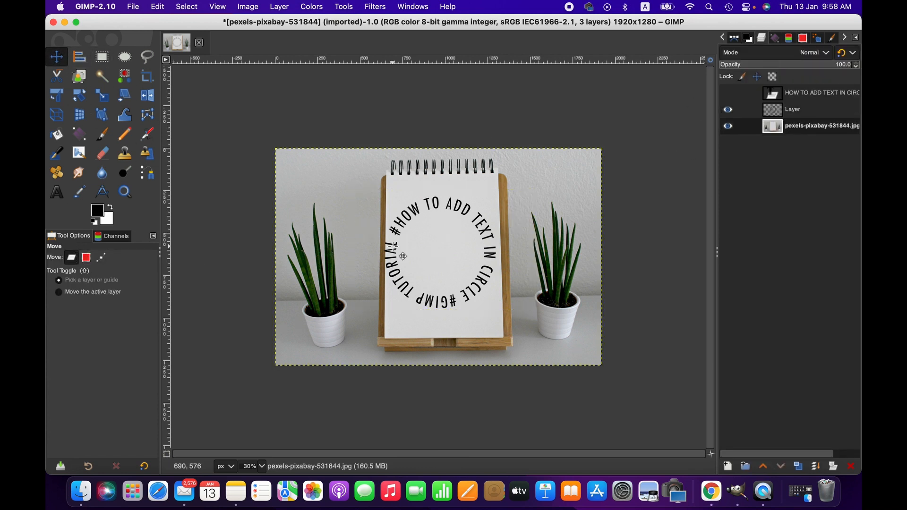
click(791, 109)
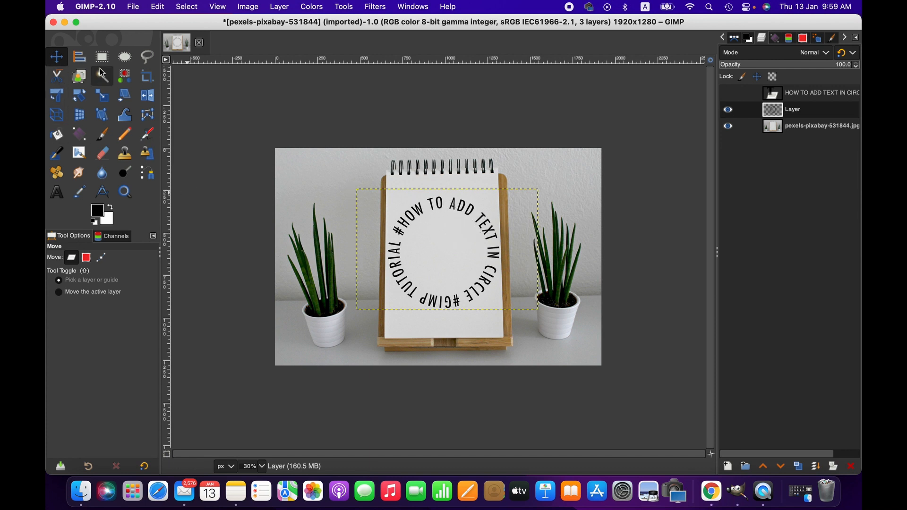
- Scale the curved text layer down to 987 × 658 px, keeping aspect ratio
click(102, 95)
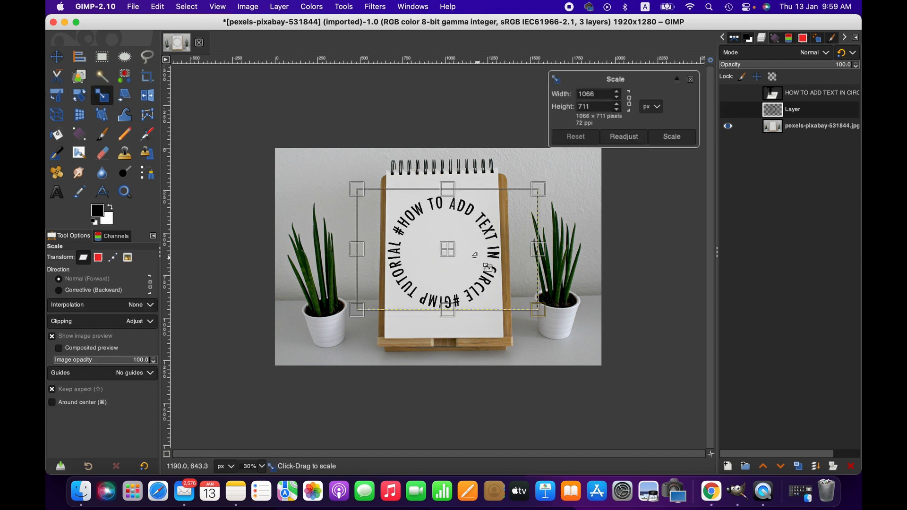
click(51, 389)
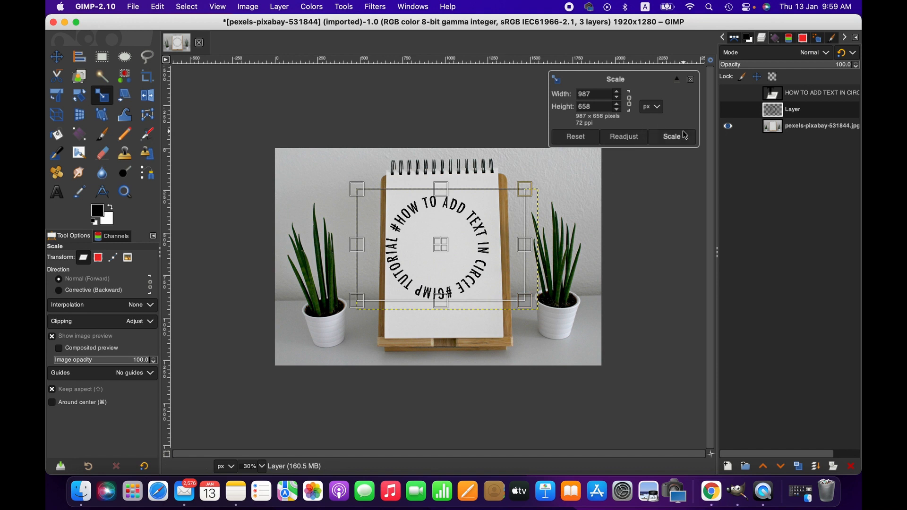
click(671, 137)
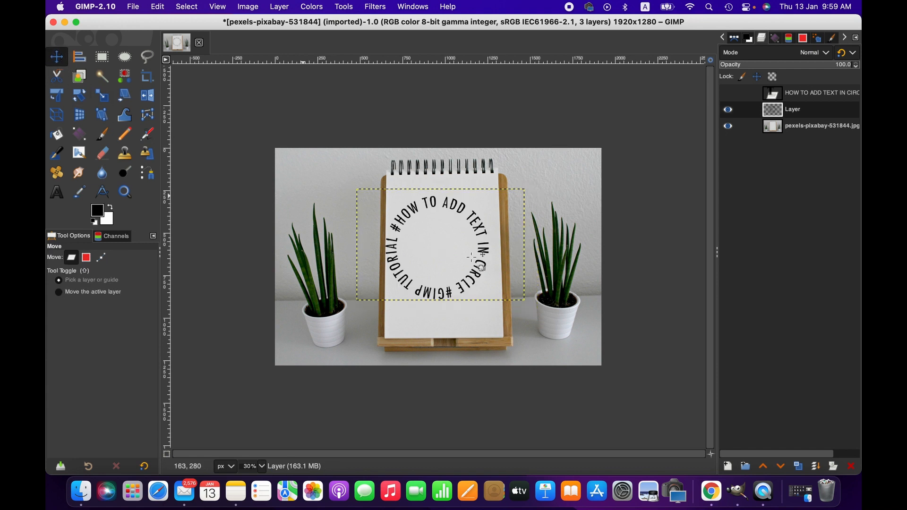
mouse_move(463, 219)
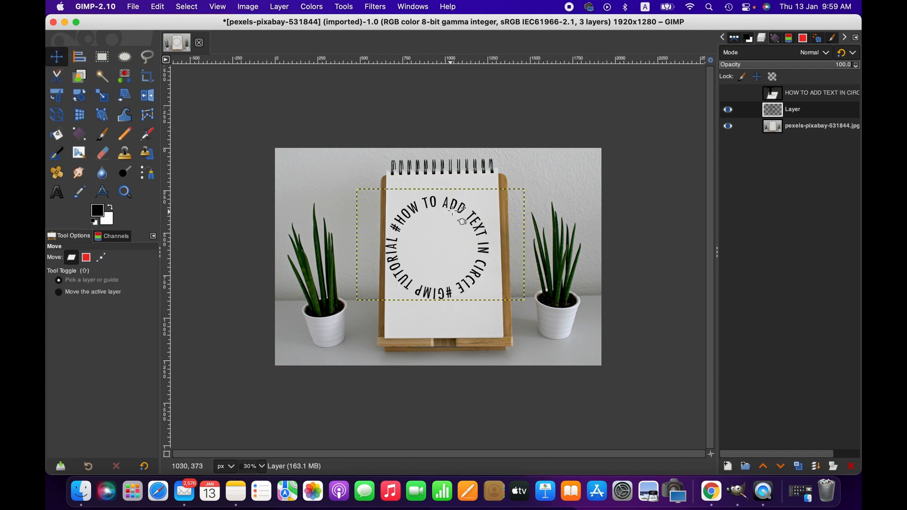